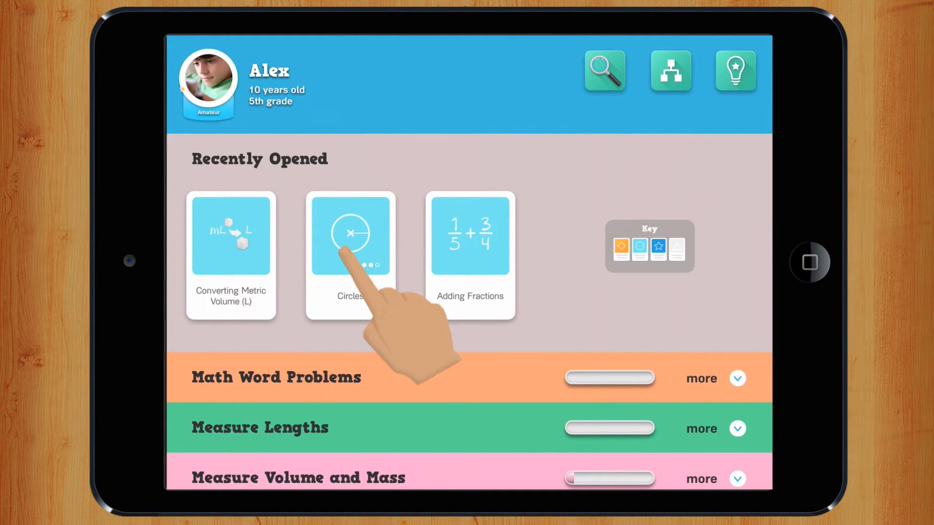
pyautogui.moveTo(470, 262)
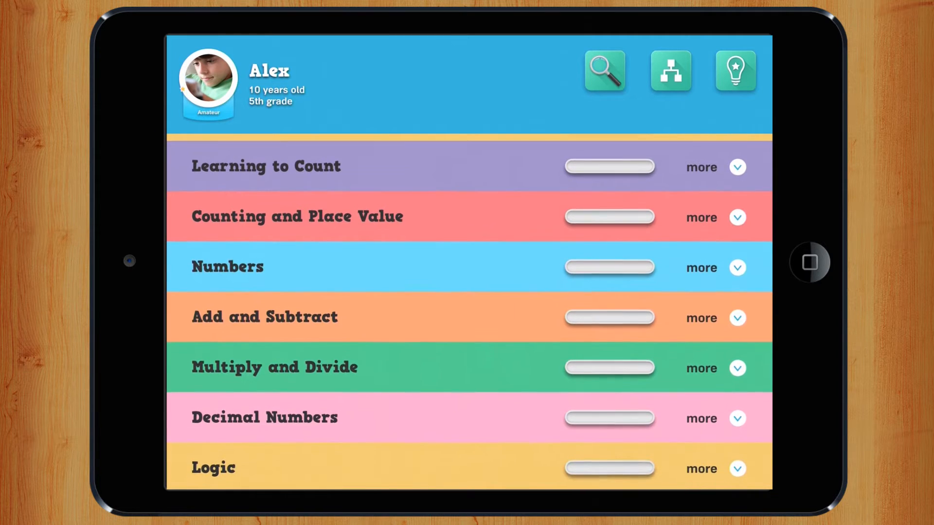
# Step: Expand the Numbers topic lessons and reach the Ready. Set. Go! recommendation, Comparing Numbers: Decimals
pyautogui.click(737, 267)
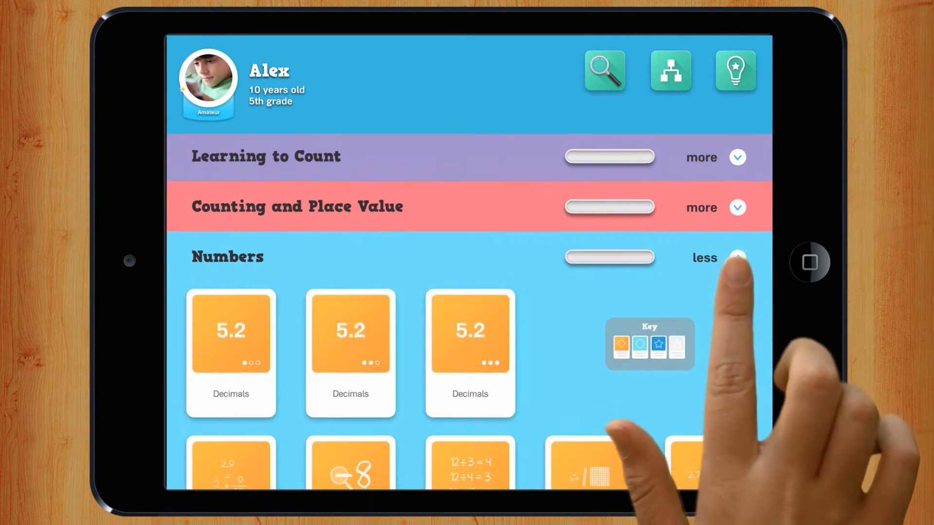
pyautogui.click(736, 257)
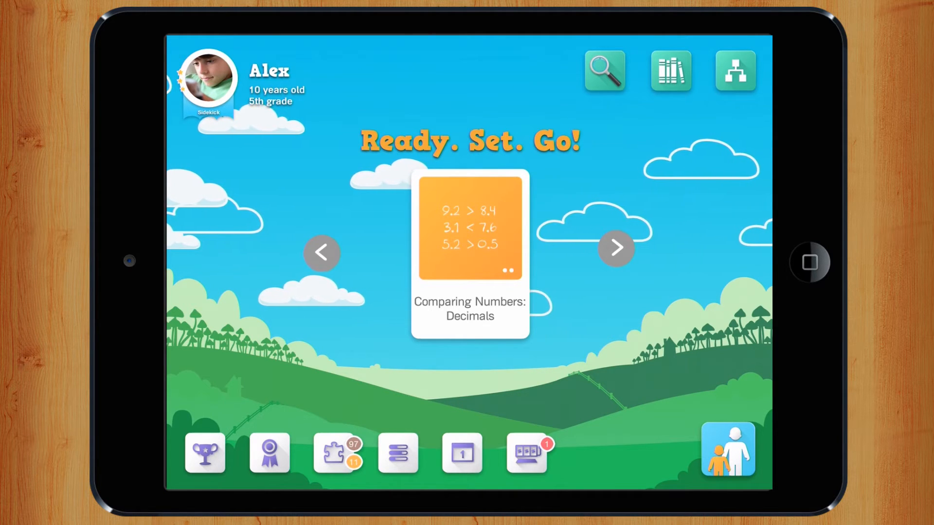
# Step: Page forward through four suggested activities, past Word Problems, to Understanding Volume: Cubic Units
pyautogui.click(614, 248)
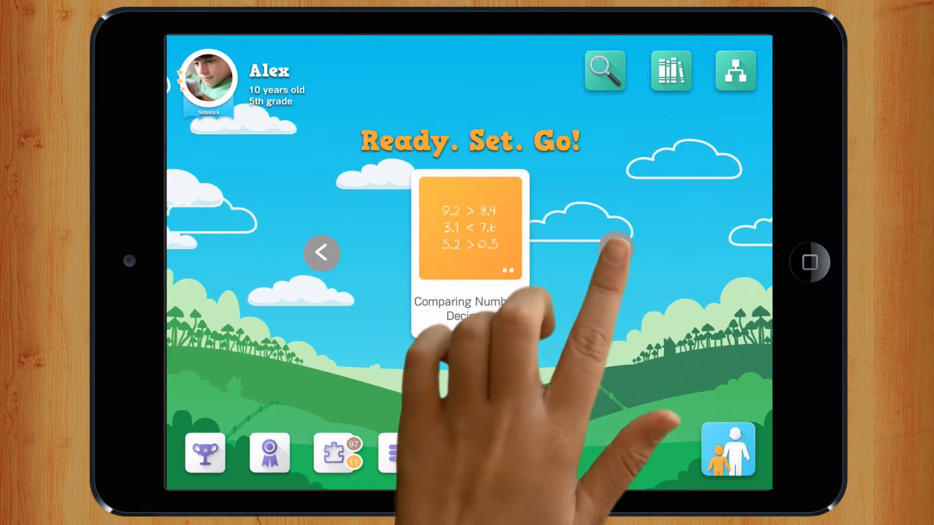
pyautogui.click(616, 248)
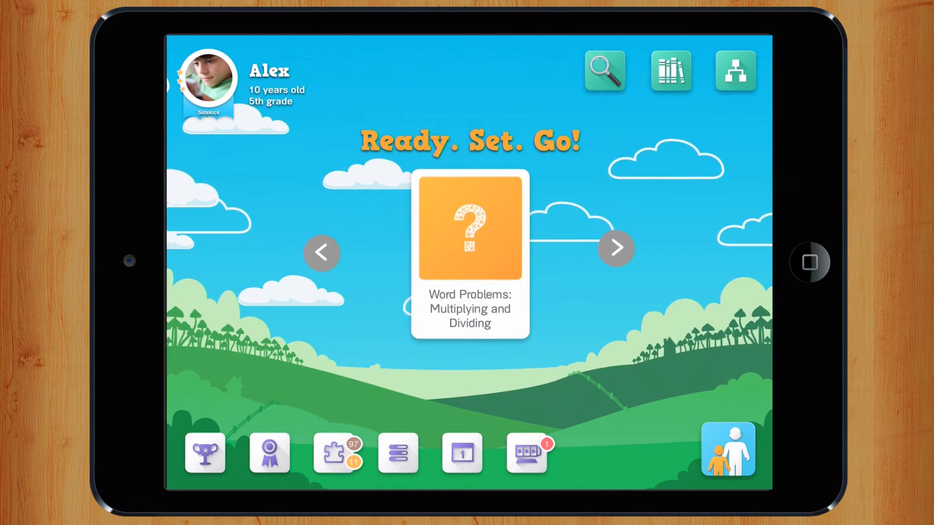
pyautogui.click(615, 249)
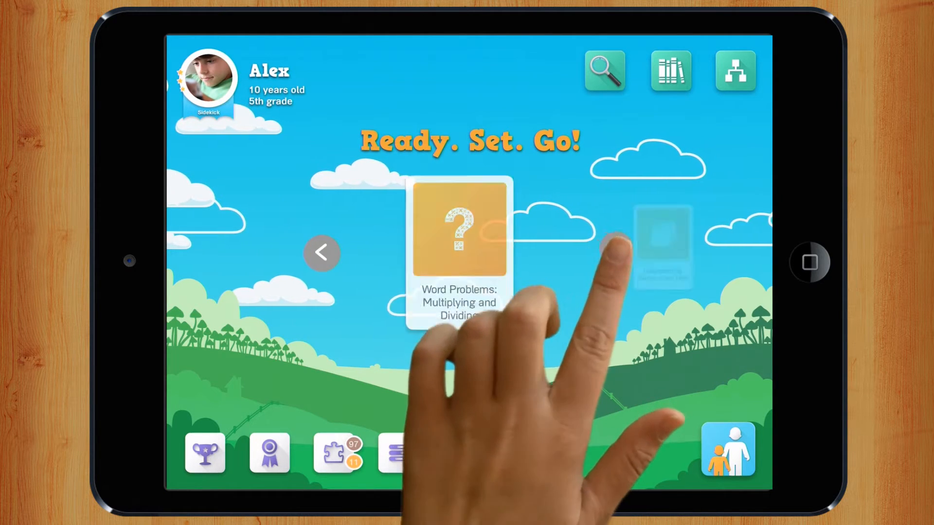
pyautogui.click(615, 248)
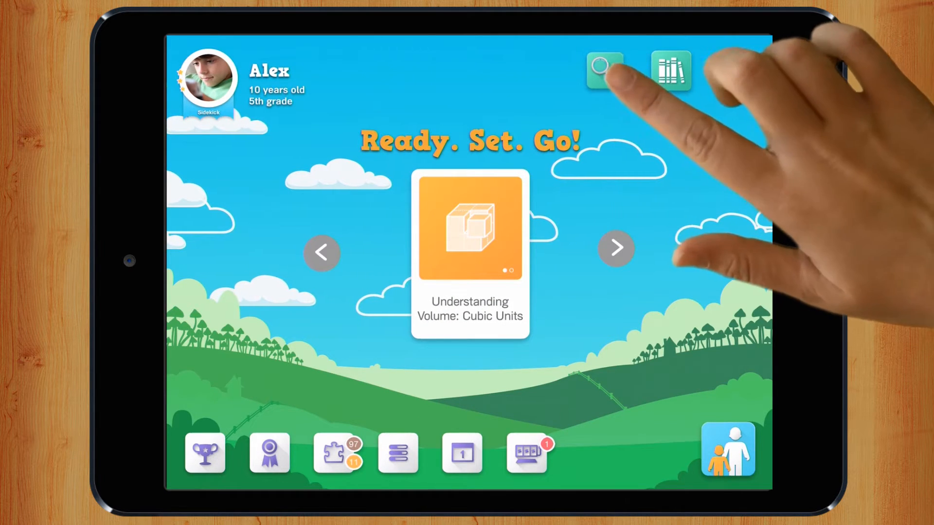
# Step: Search for 'peri' to find perimeter lessons, then show the row of math topic cards
pyautogui.write('peri')
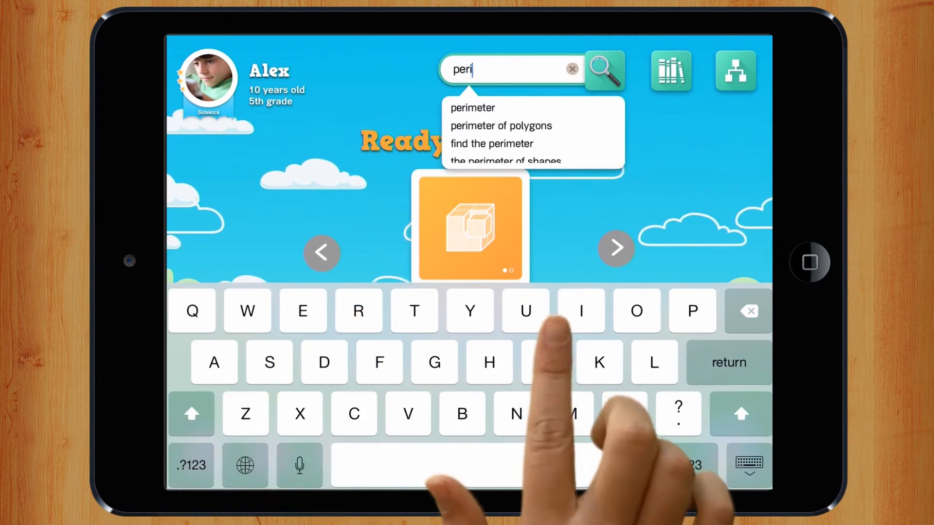
pyautogui.click(472, 108)
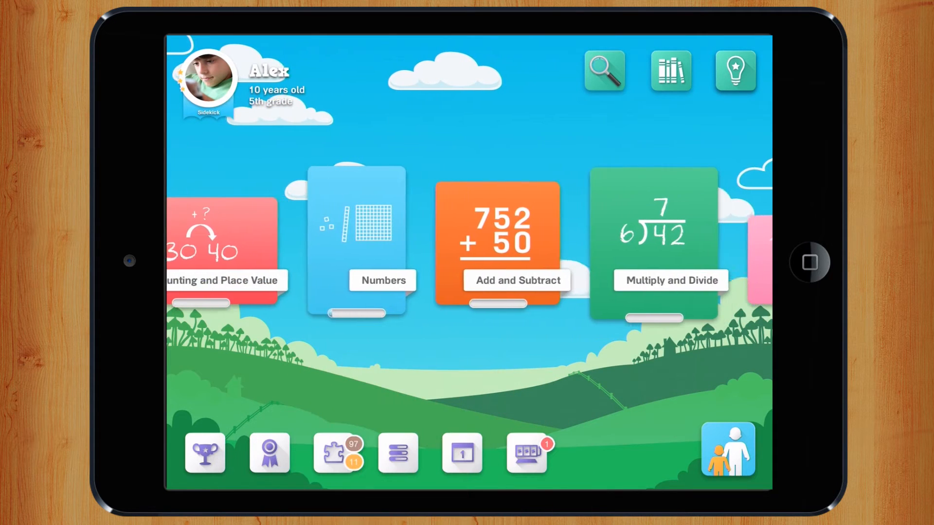
# Step: Swipe the topic carousel to the Geometry card and enter its lesson map
pyautogui.hscroll(-3)
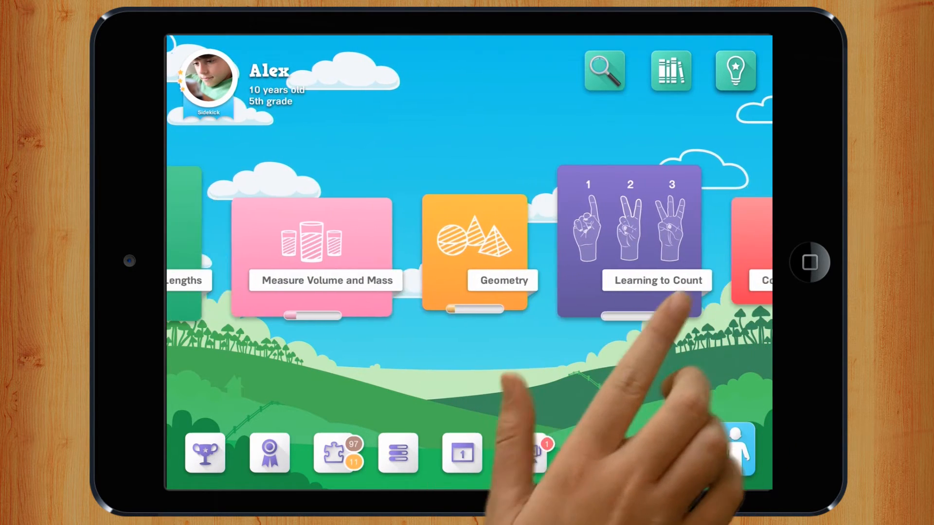
pyautogui.hscroll(3)
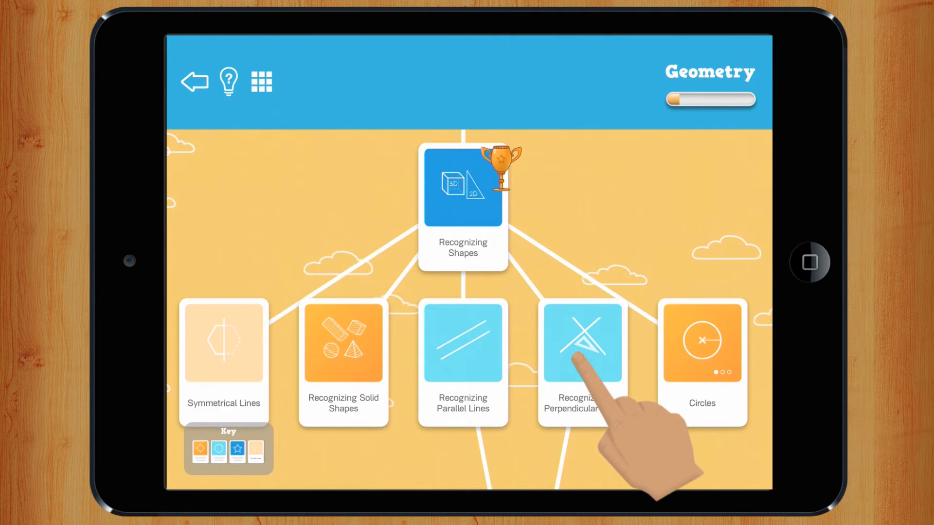
# Step: Scroll the Geometry map and bring up the Key explaining lesson card colours
pyautogui.scroll(-3)
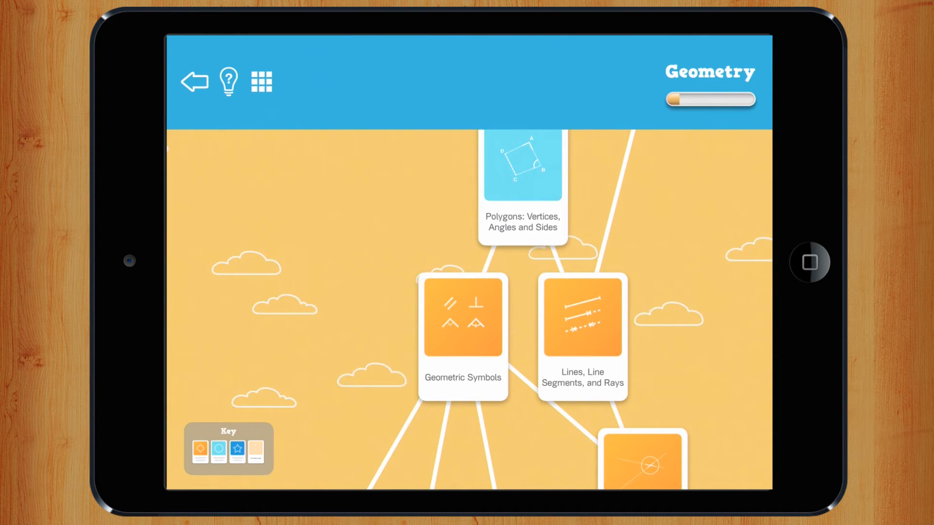
pyautogui.click(228, 82)
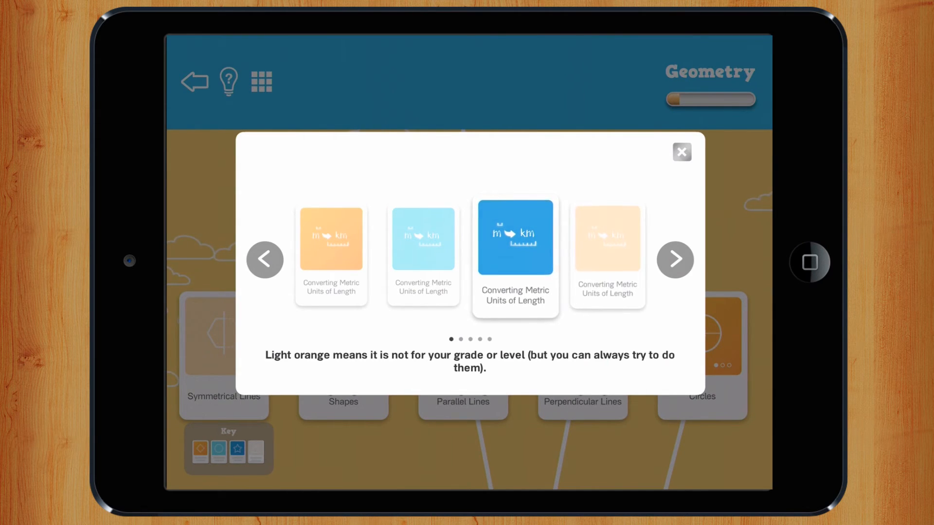
# Step: Check the light orange card meaning, then dismiss the Key popup back to the Geometry map
pyautogui.click(674, 260)
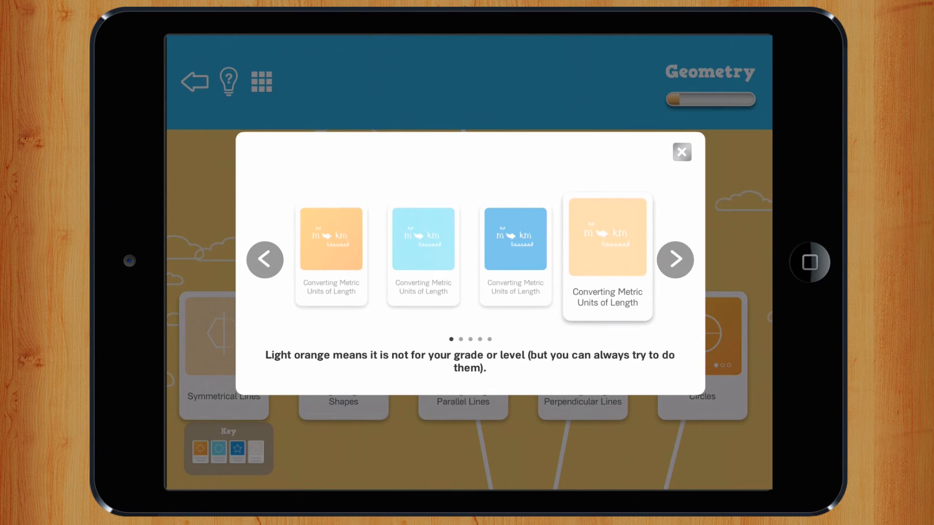
pyautogui.click(681, 152)
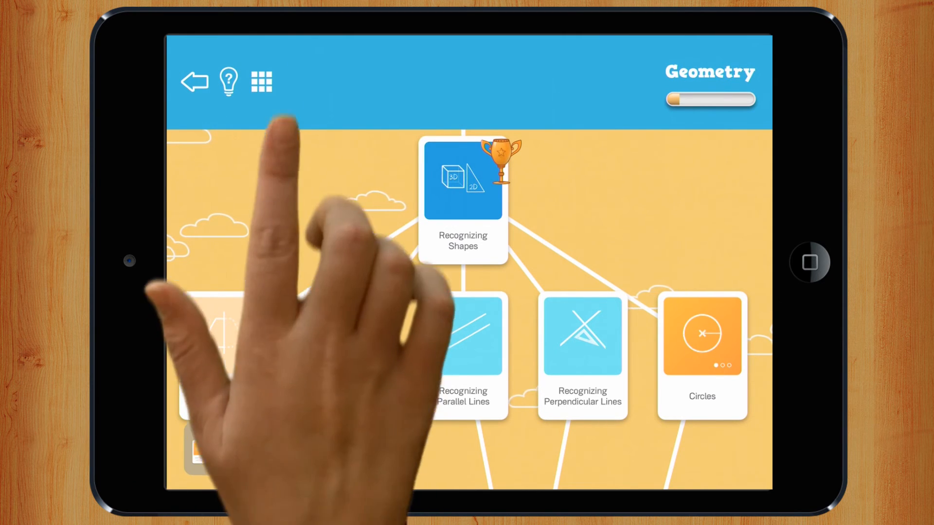
pyautogui.click(261, 82)
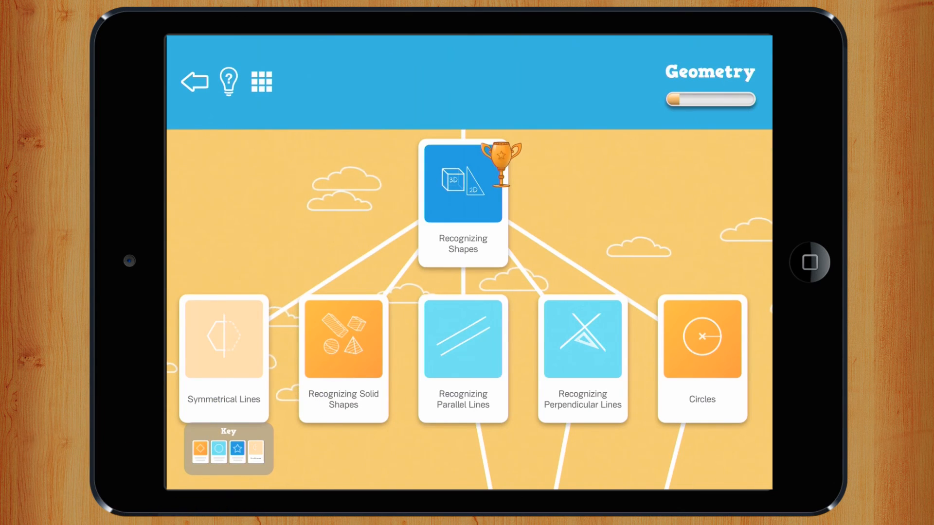
# Step: View the Recognizing Solid Shapes options, then launch the Circles lesson canvas of circles and ovals
pyautogui.click(342, 340)
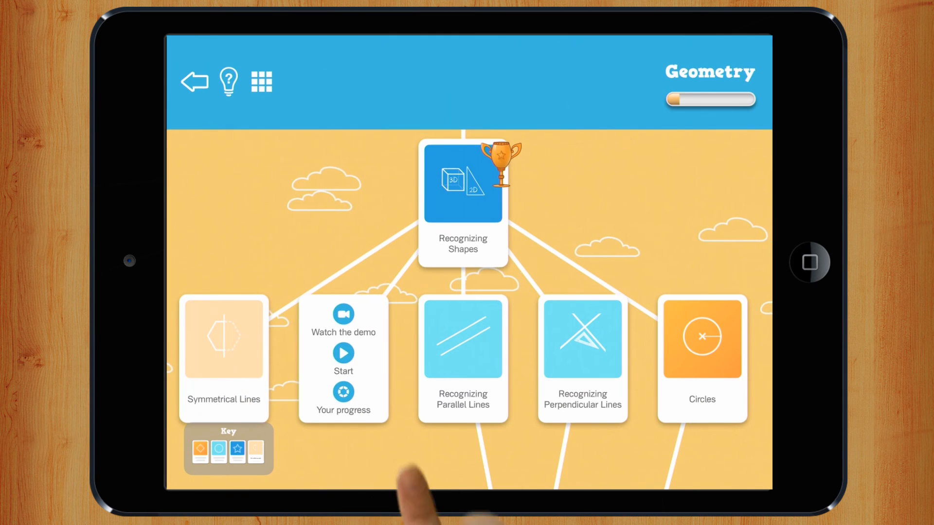
pyautogui.click(461, 181)
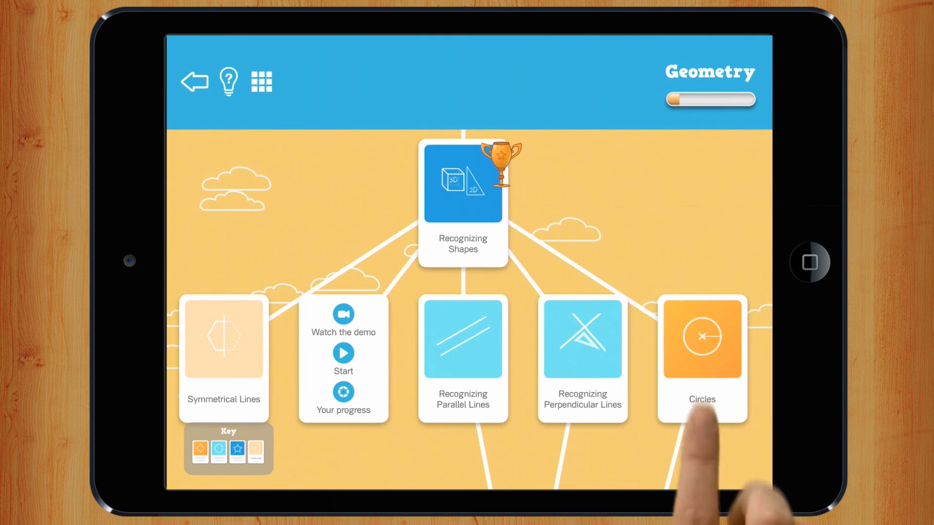
pyautogui.click(701, 337)
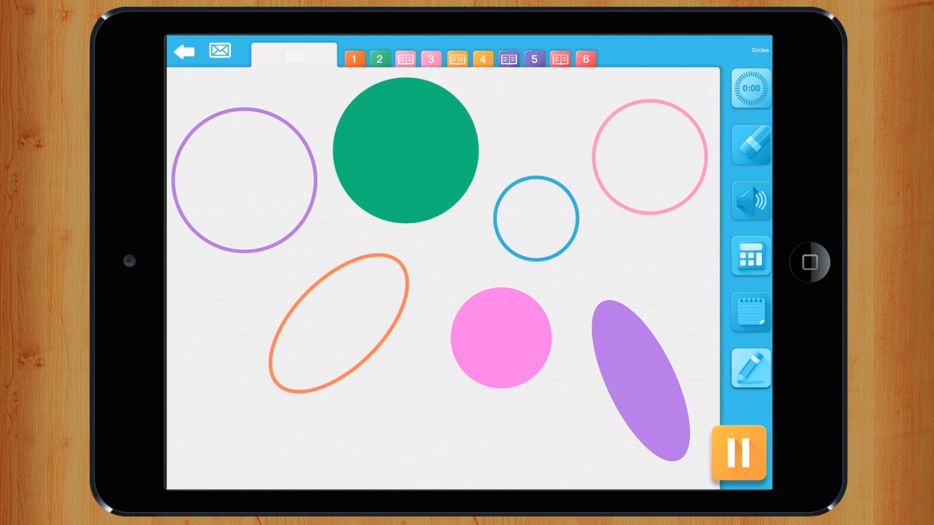